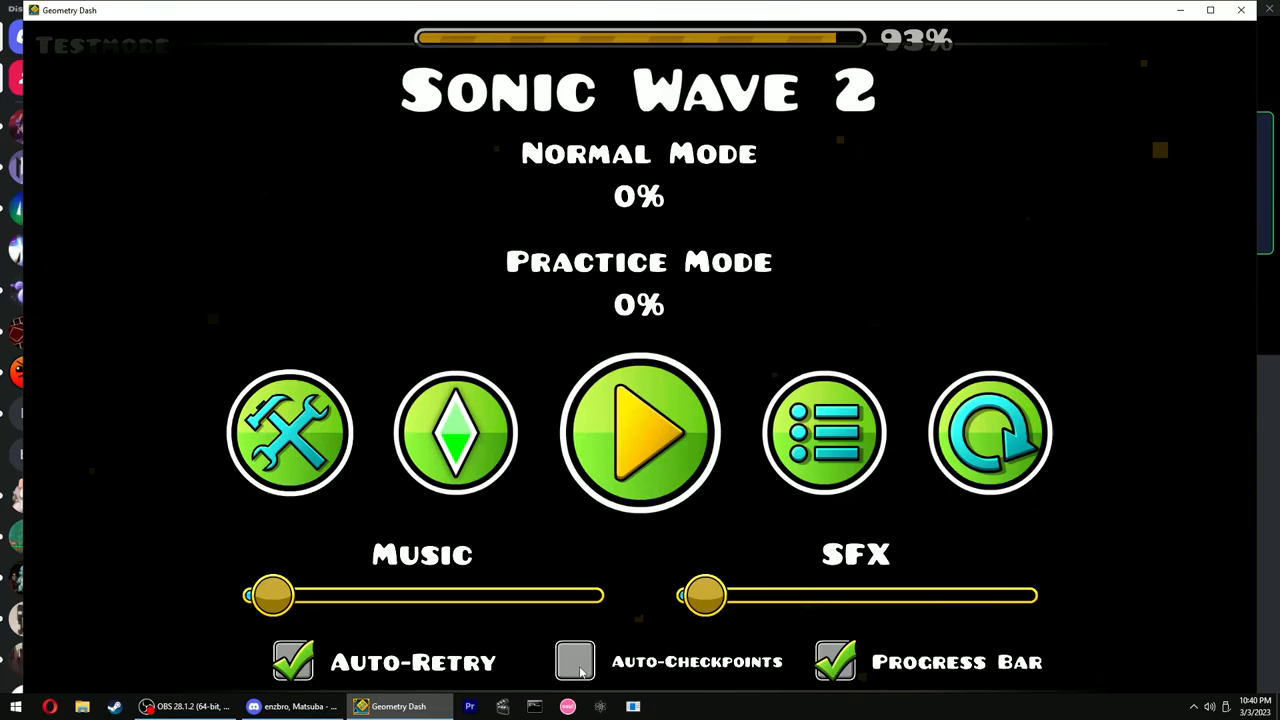
- Restart the Sonic Wave 2 test run from the pause menu after the 93% attempt
left_click(639, 432)
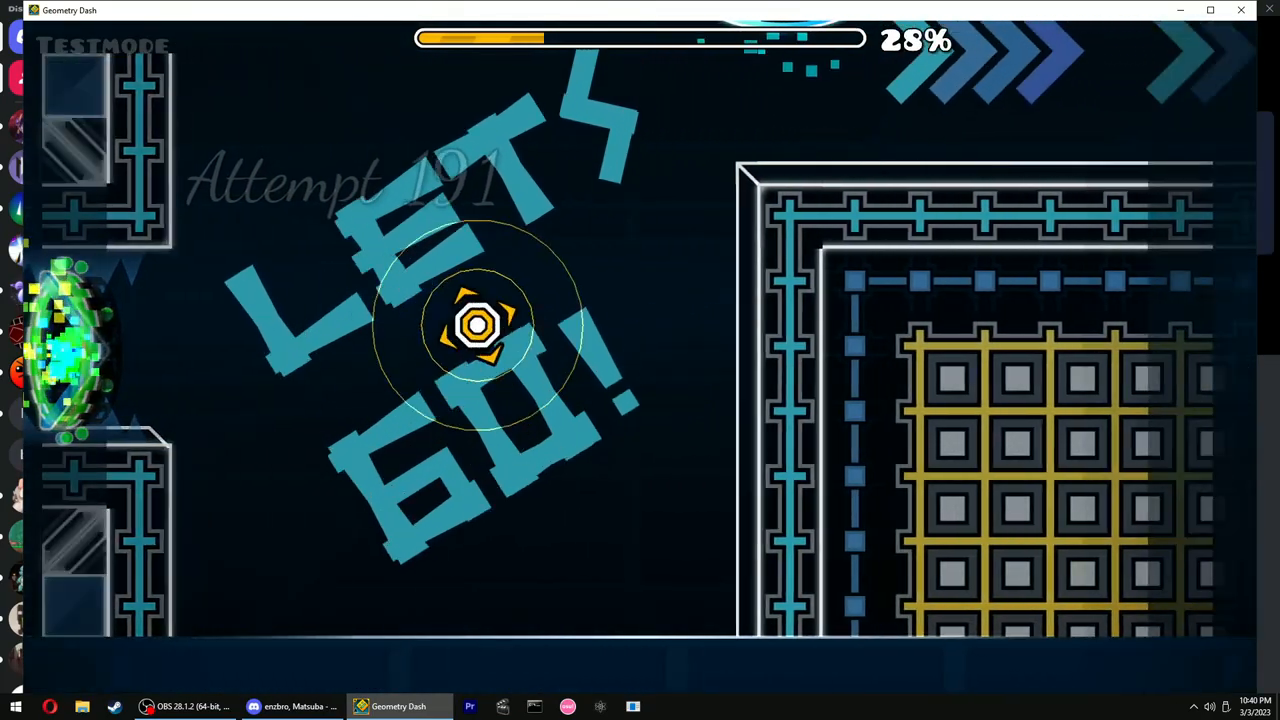